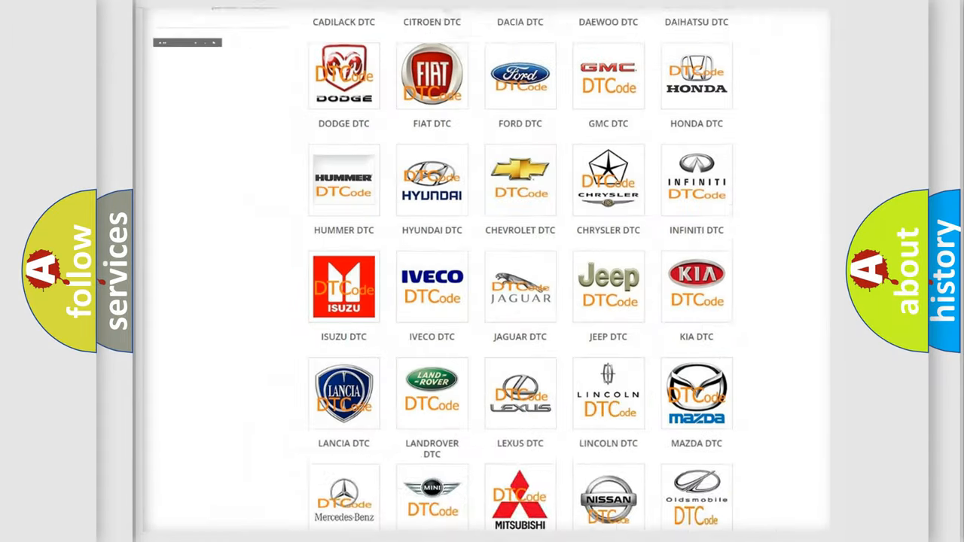
- Open the FIAT DTC code list from the brand grid and scroll toward the B1 codes
scroll("up", 3)
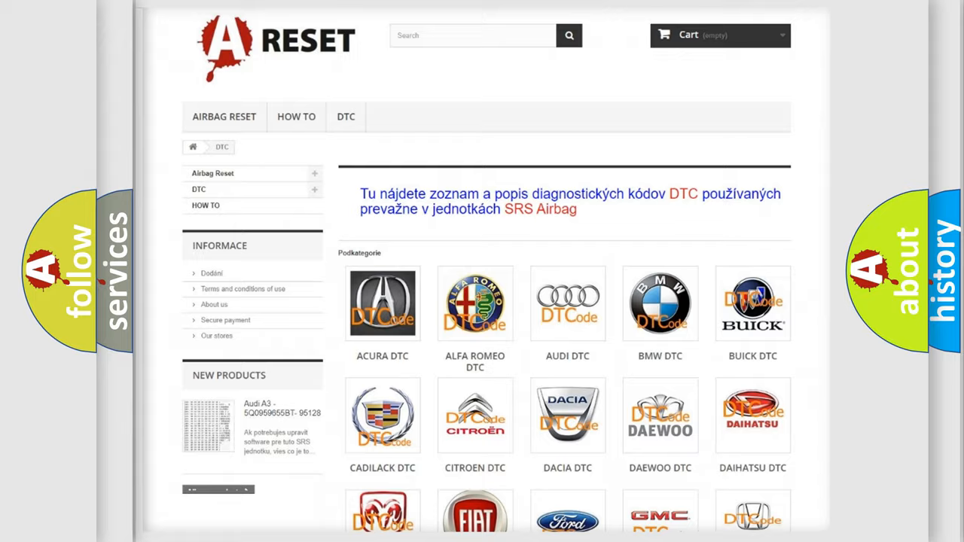
scroll("down", 3)
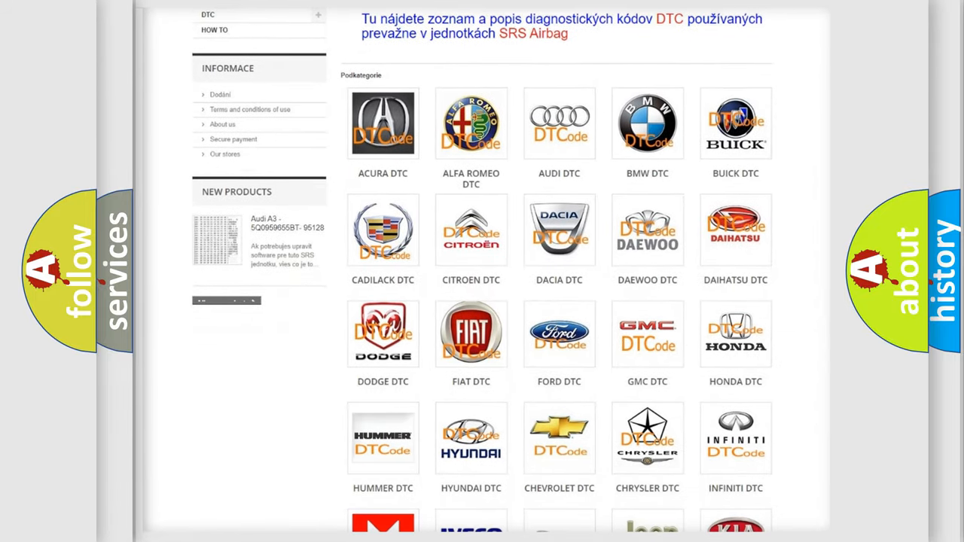
mouse_move(471, 332)
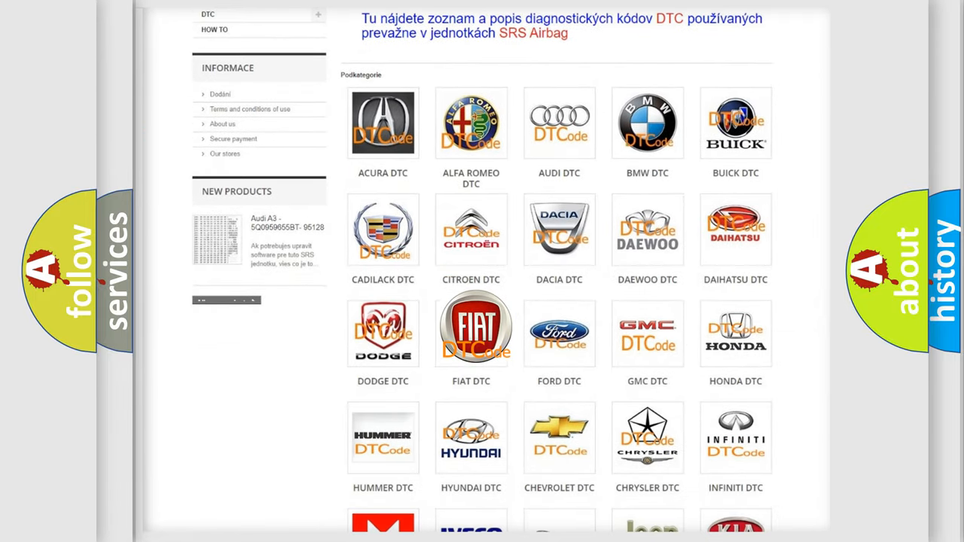
left_click(471, 332)
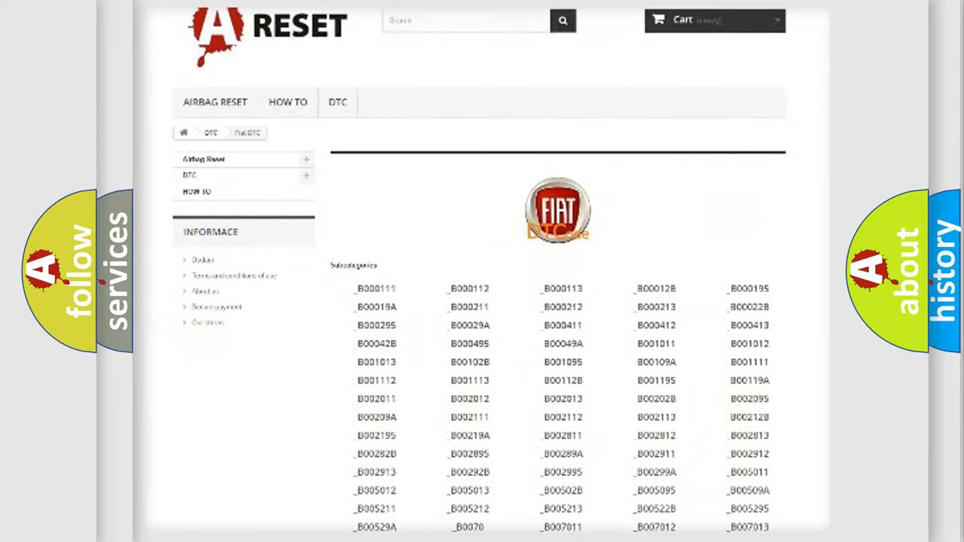
scroll("down", 3)
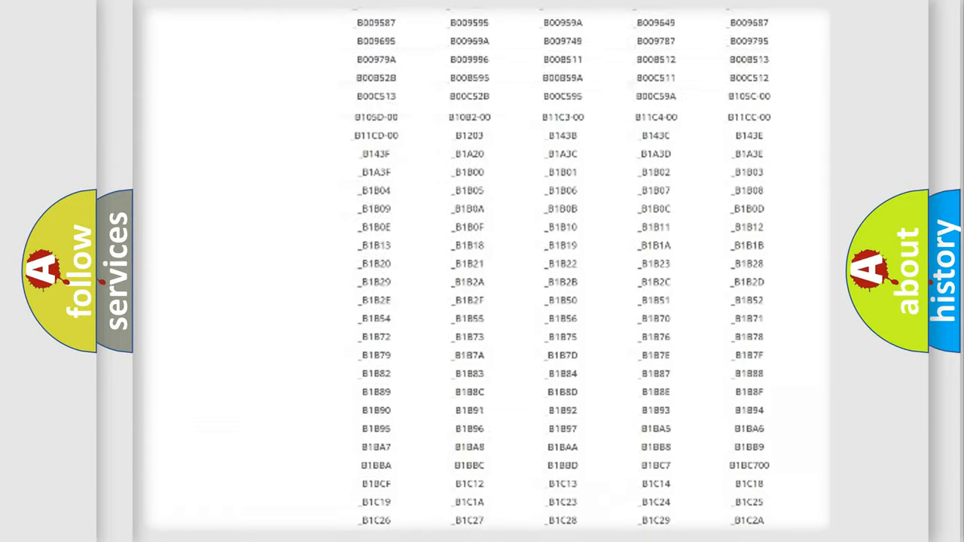
scroll("up", 3)
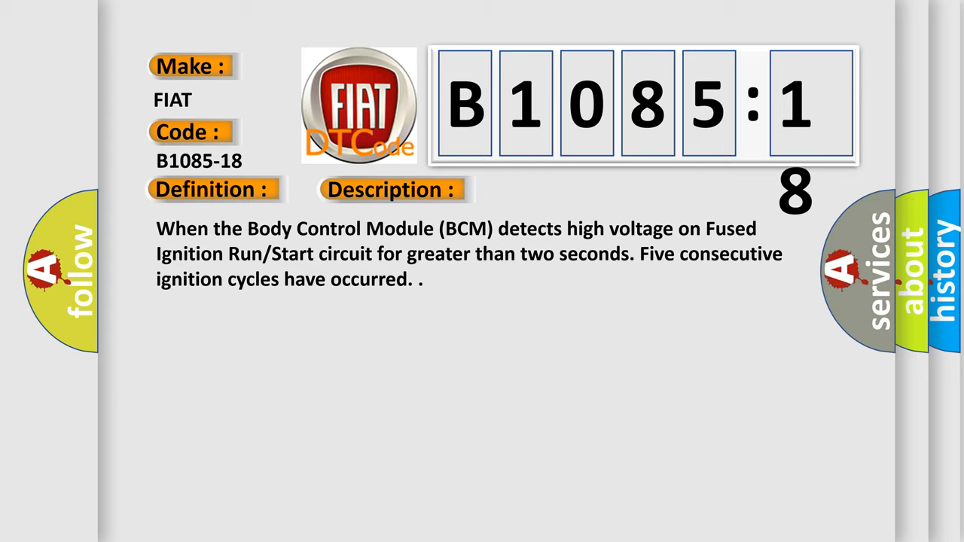
- Reveal the B1085-18 cause: circuit current below threshold, measured under a specified range
left_click(554, 189)
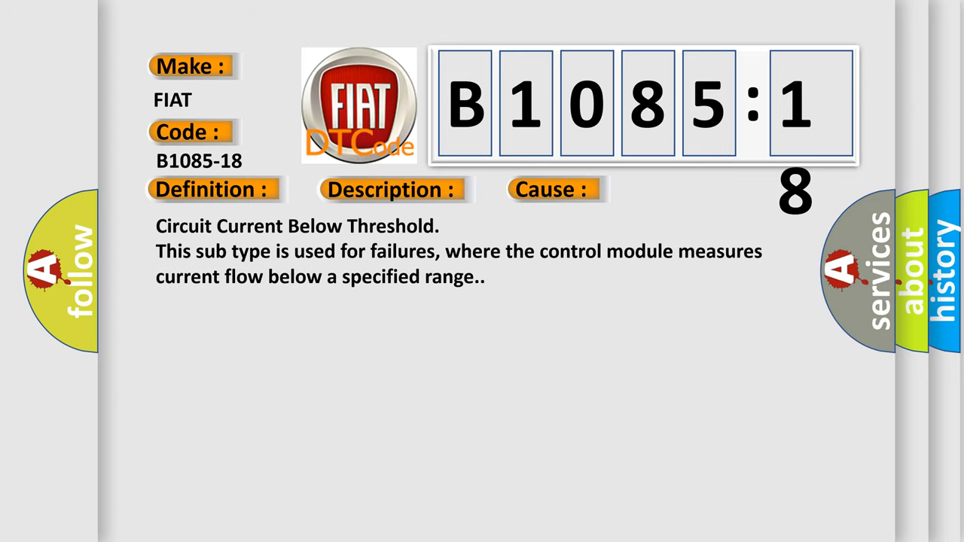